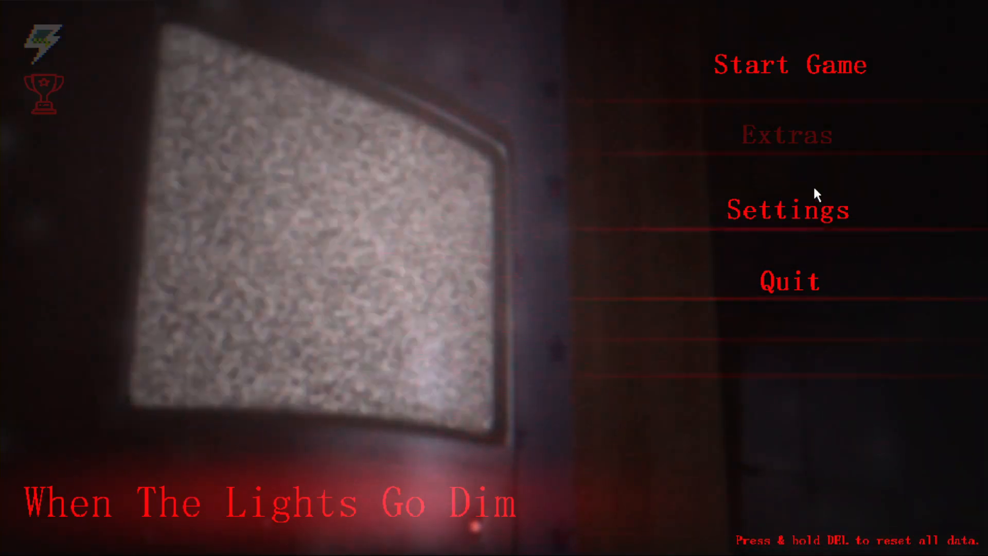
mouse_move(762, 74)
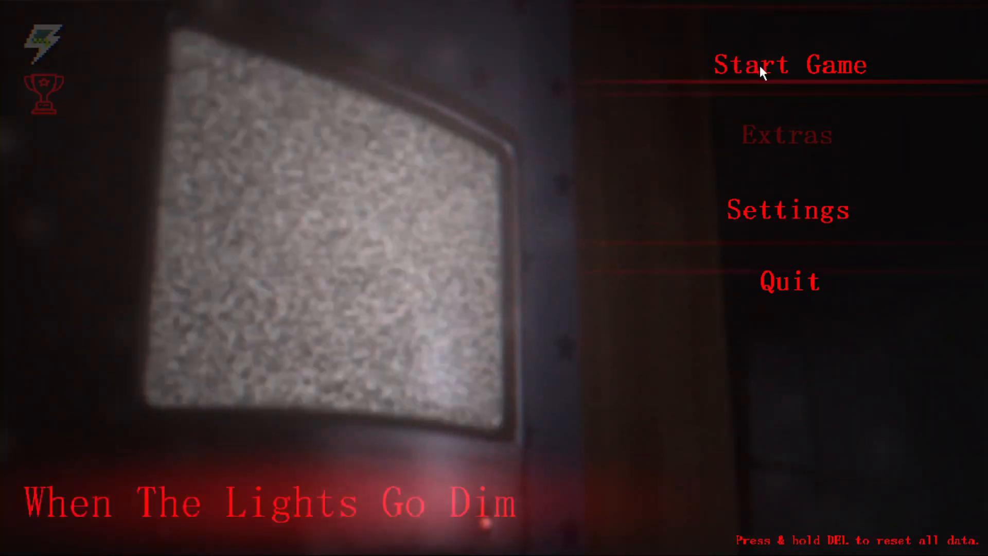
Step: Start a new game from the title menu and explore into the dark bedroom
click(764, 72)
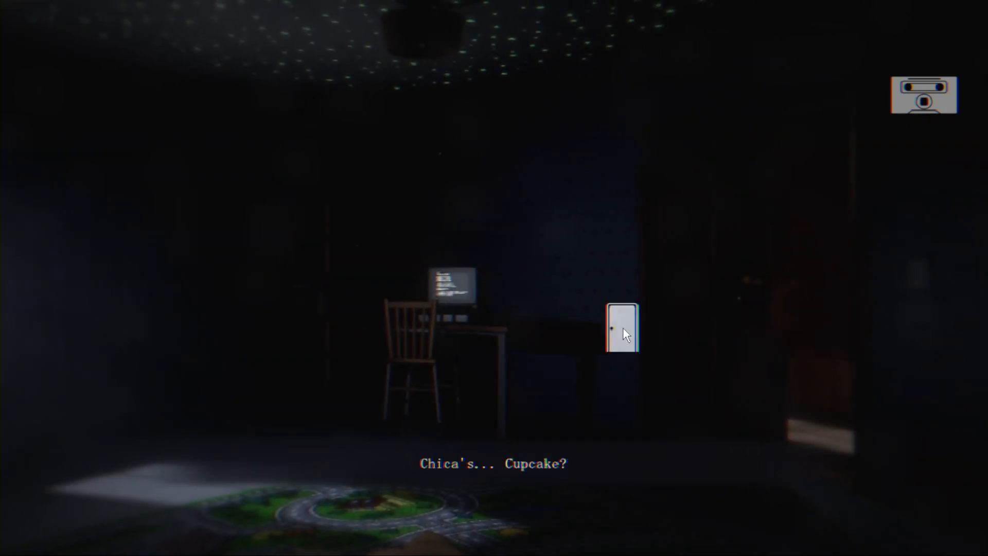
Step: Play until caught at 00:58 survived, then start another run from the title menu
click(623, 328)
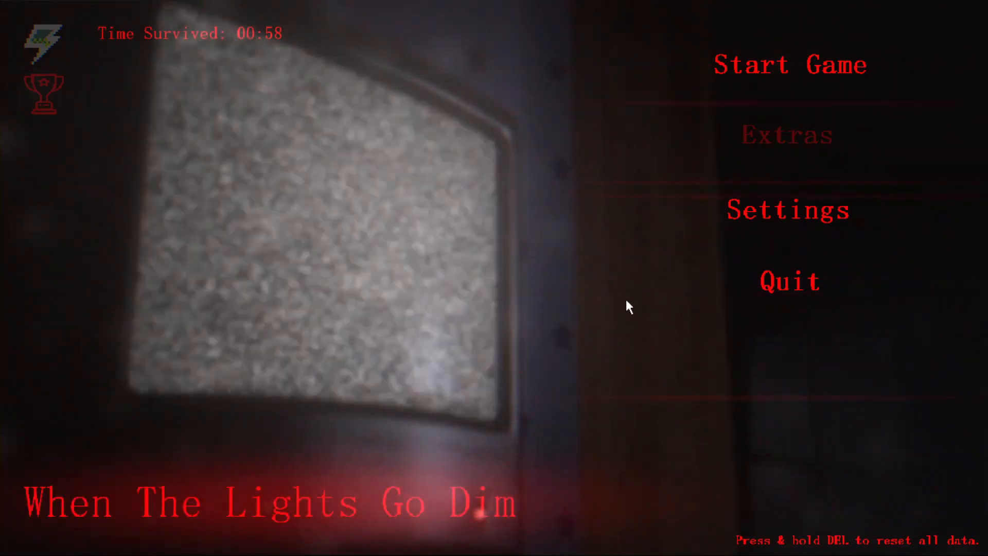
click(788, 64)
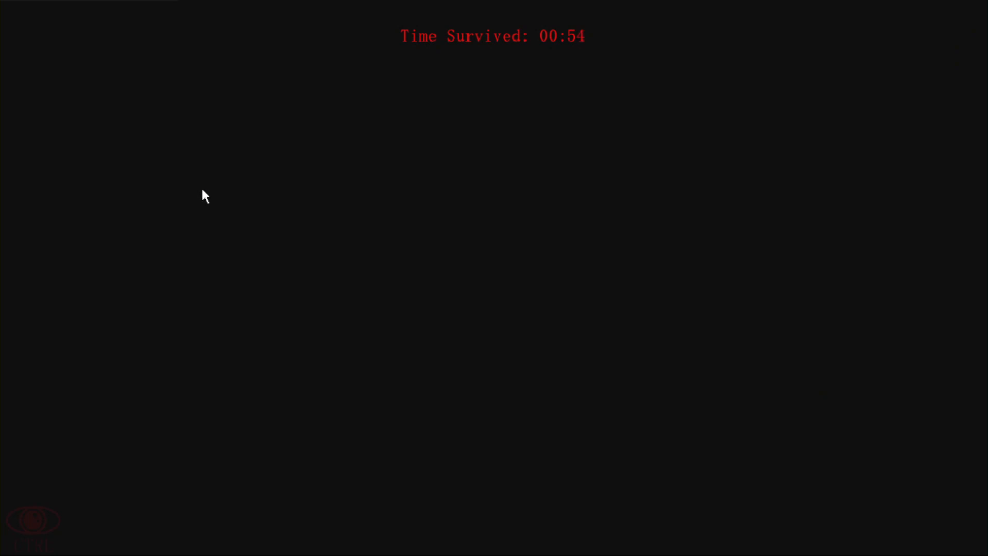
mouse_move(234, 208)
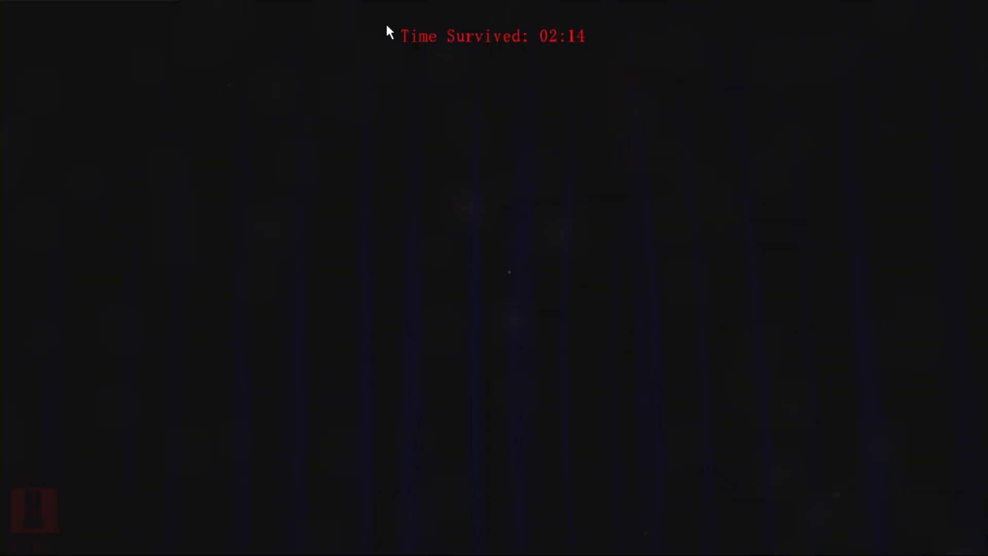
mouse_move(521, 115)
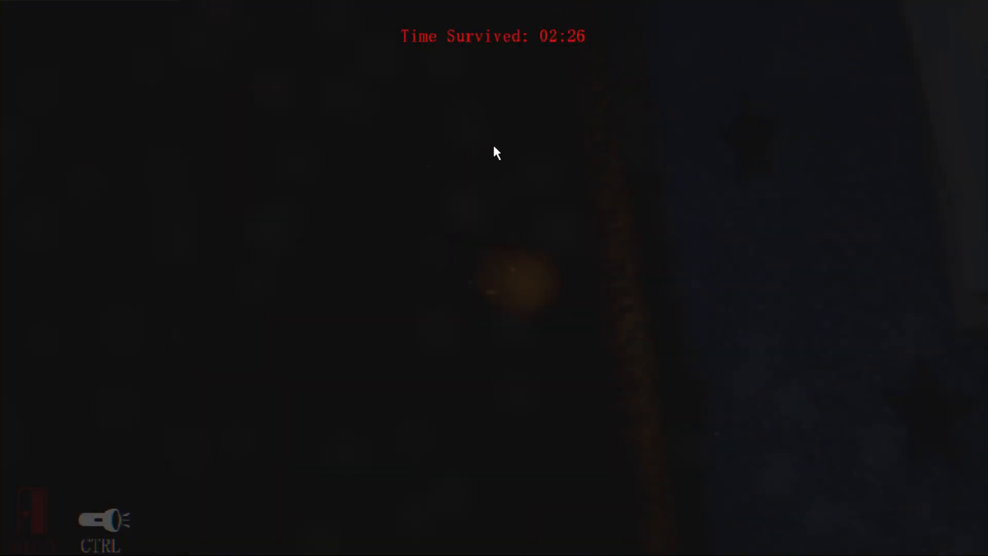
Step: Toggle the flashlight with Ctrl while the survival timer climbs toward 02:30
key(ctrl)
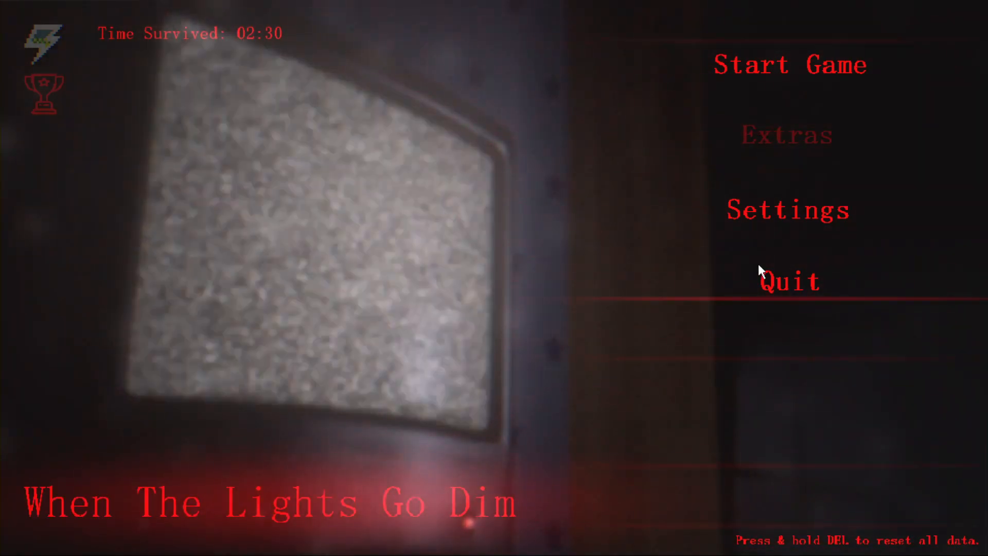
mouse_move(257, 62)
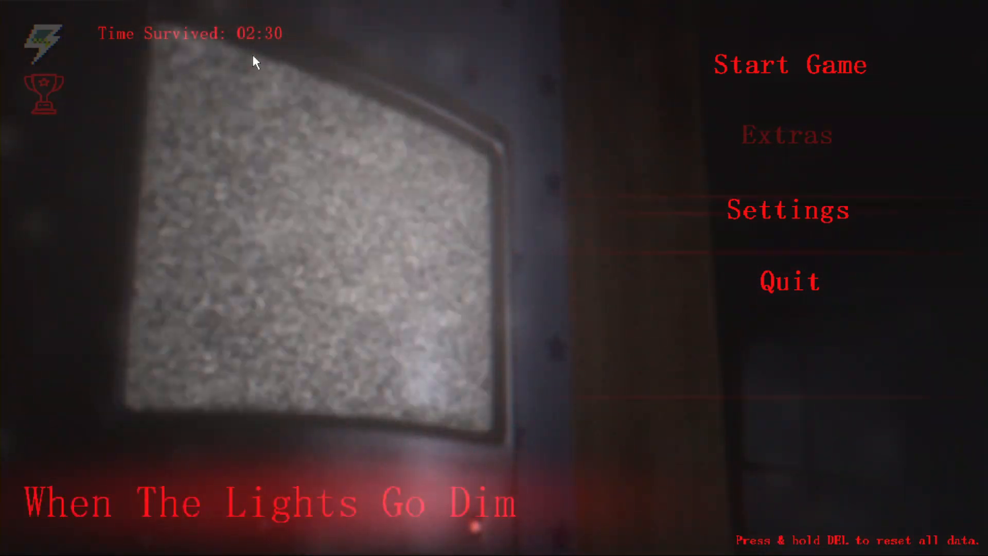
mouse_move(485, 269)
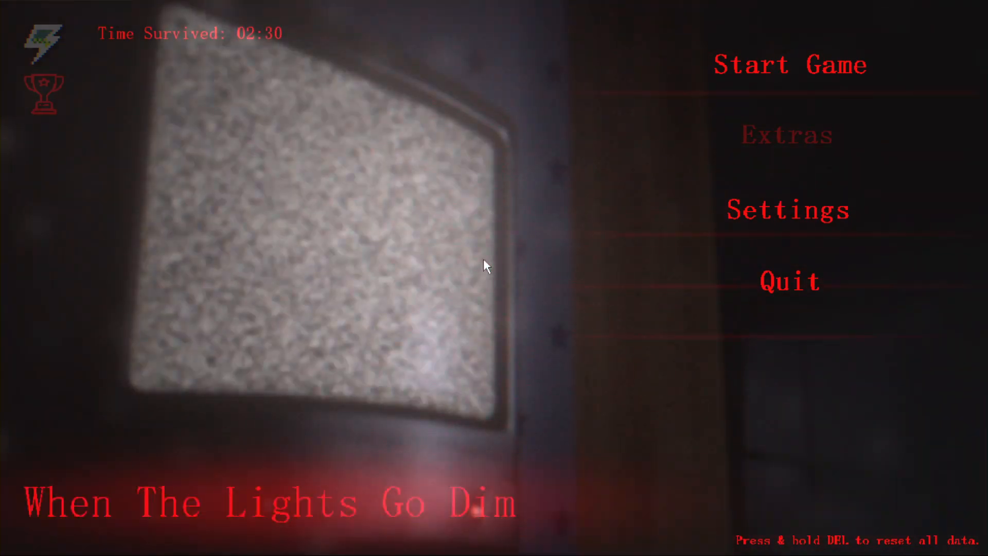
mouse_move(788, 298)
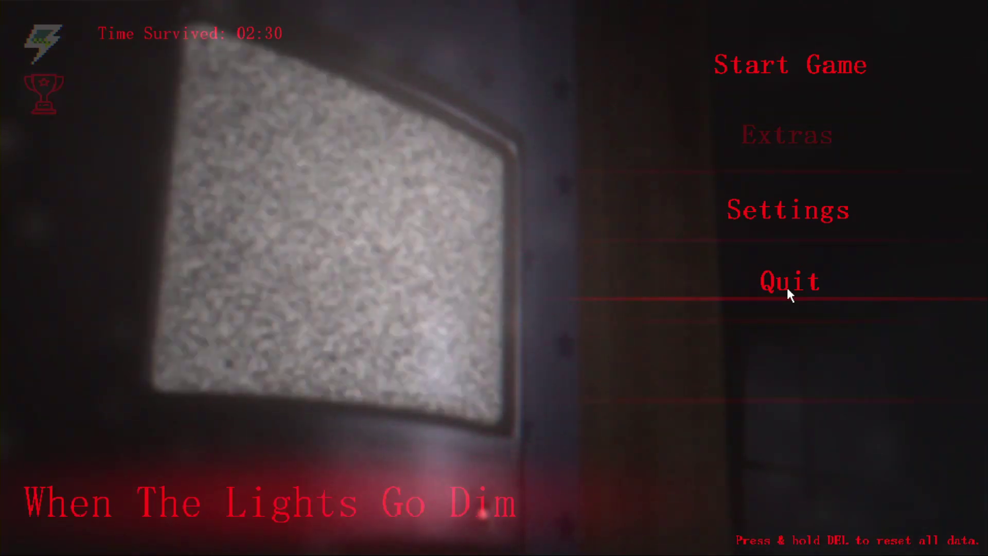